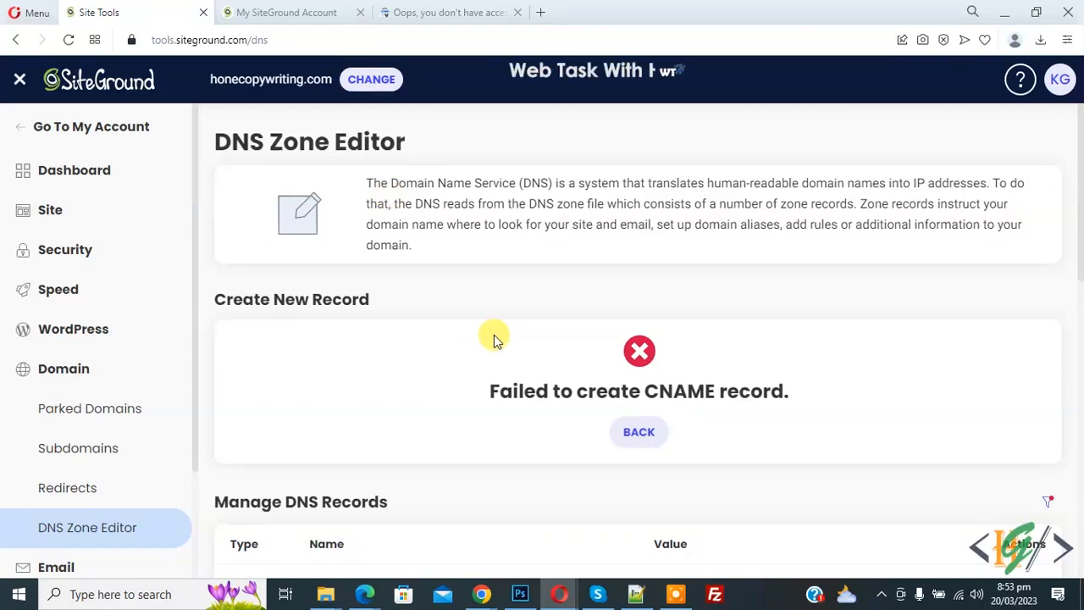
mouse_move(493, 391)
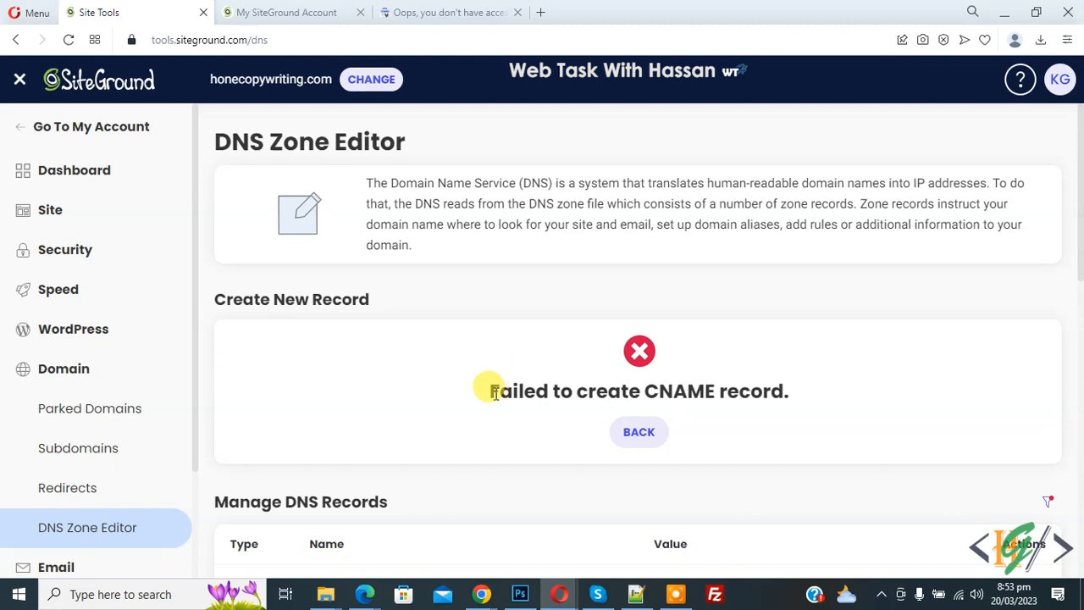
mouse_move(626, 386)
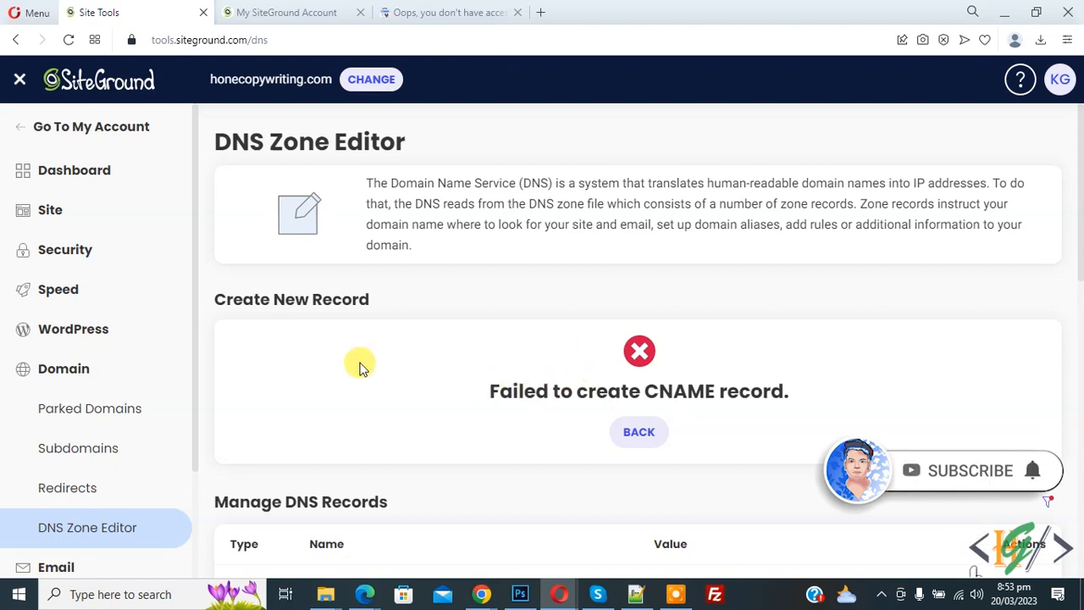
mouse_move(396, 371)
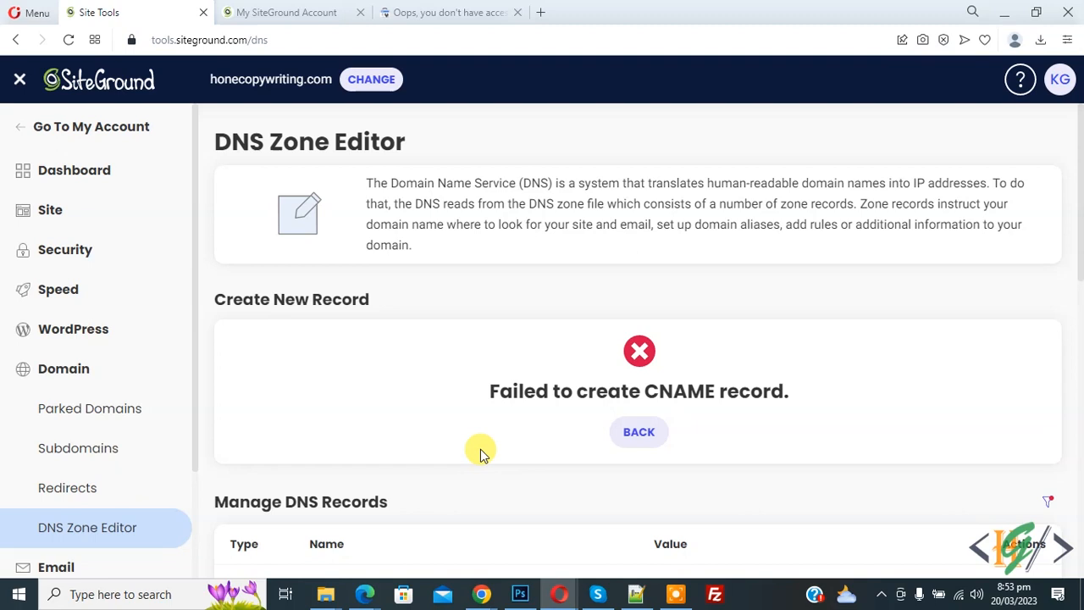
Retry creating the www CNAME record, hitting the conflict with an existing record
left_click(638, 432)
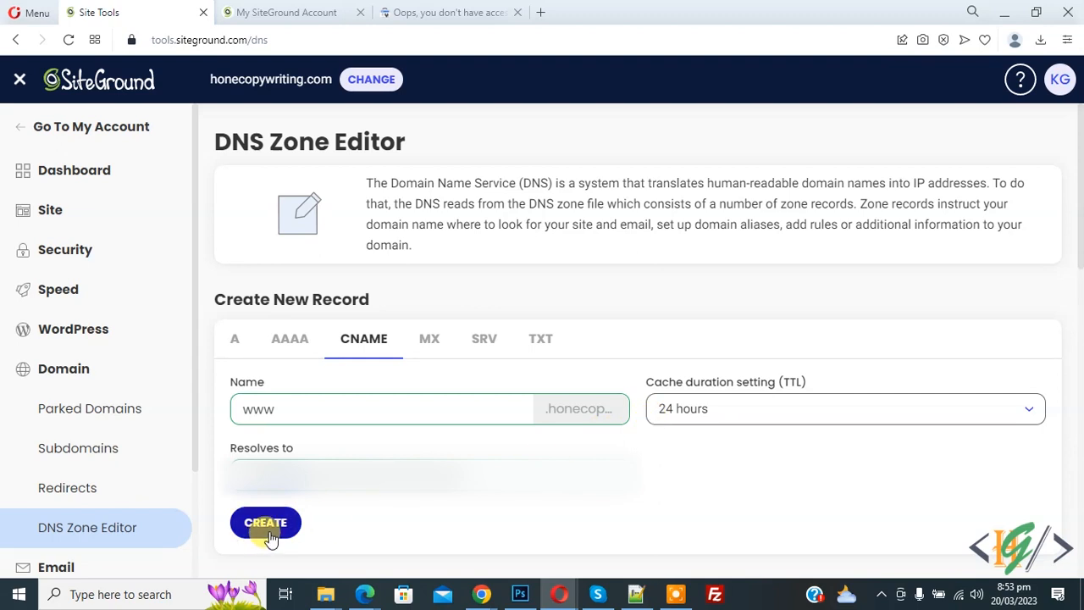
left_click(265, 521)
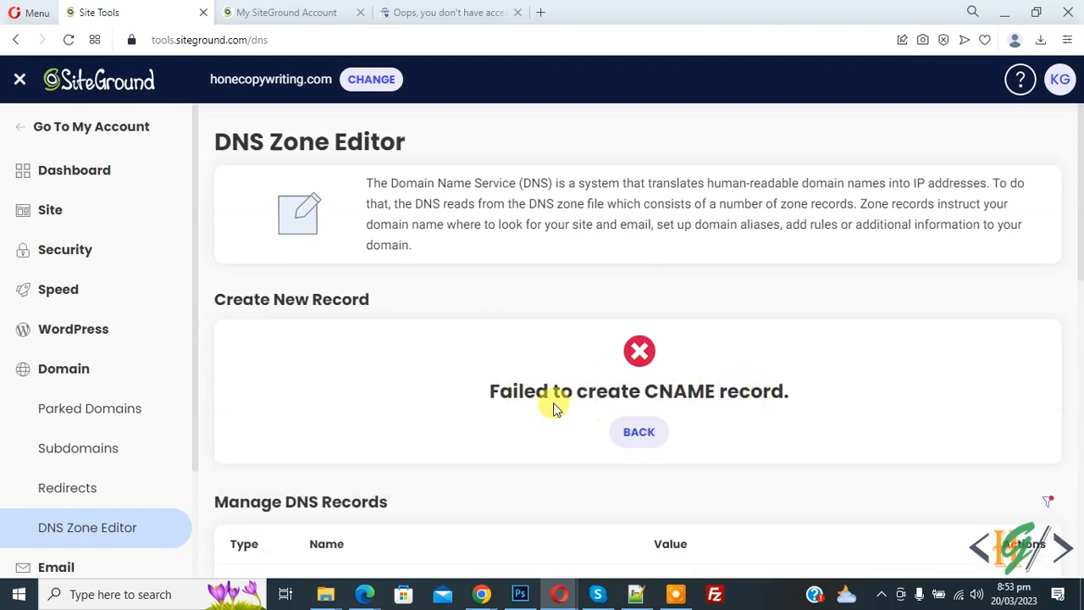
double_click(301, 501)
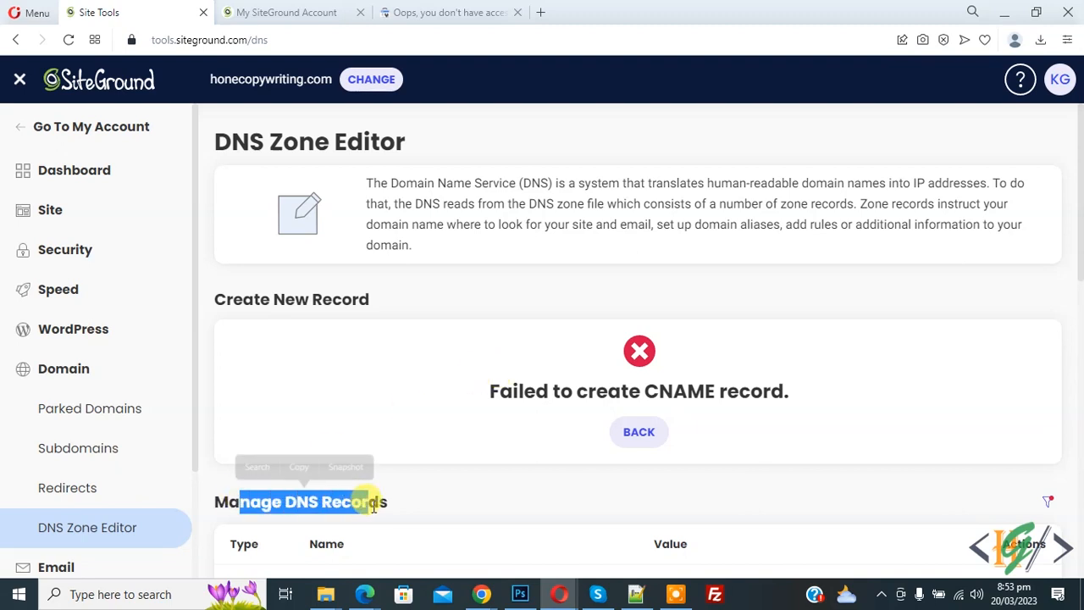
Delete the conflicting www A record from Manage DNS Records and confirm
scroll("down", 3)
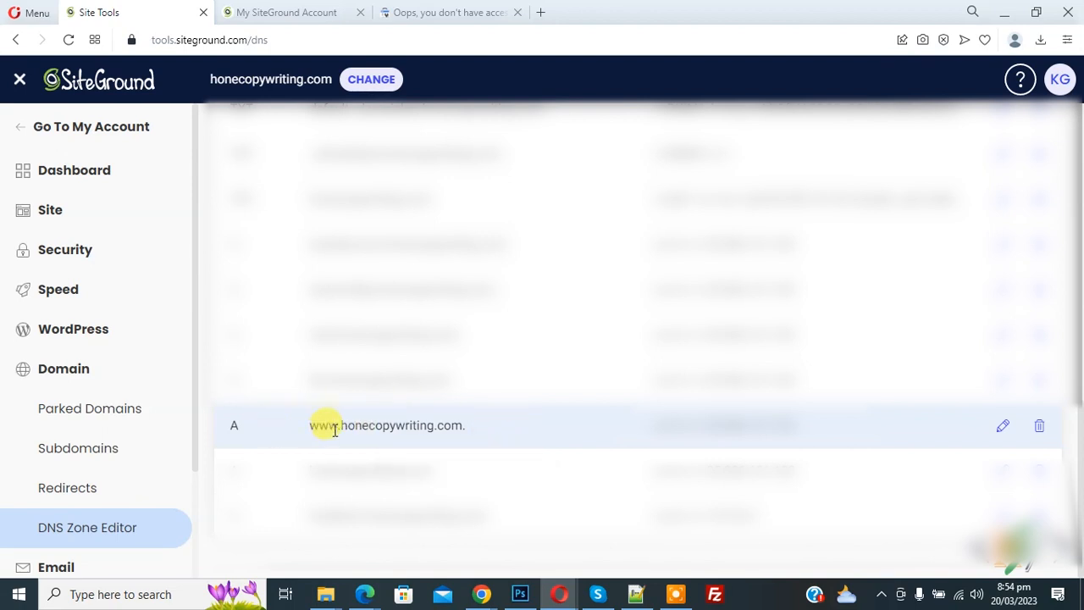
mouse_move(335, 427)
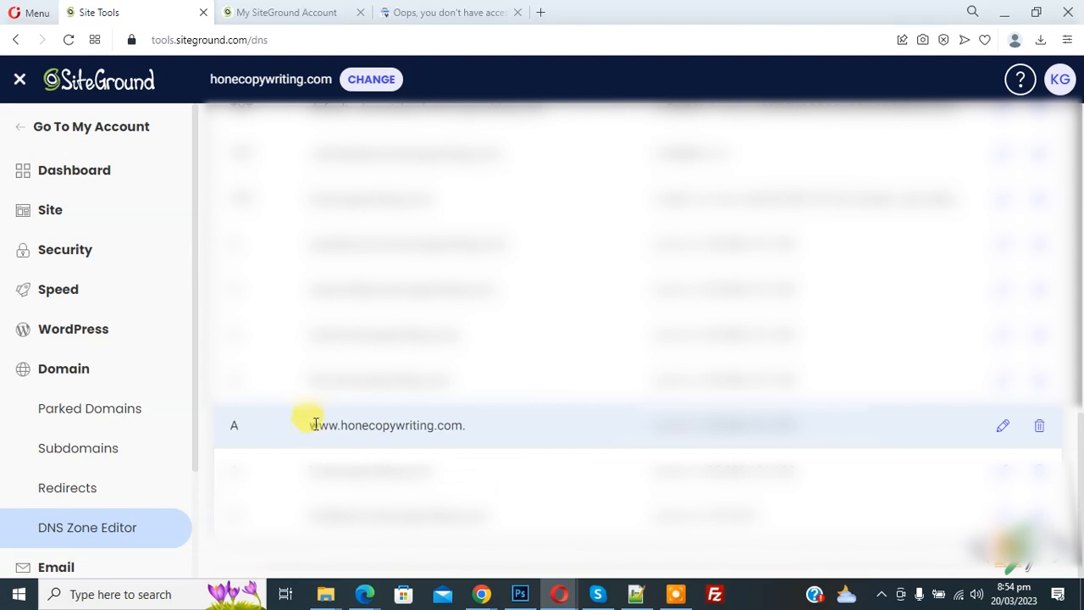
left_click(1040, 425)
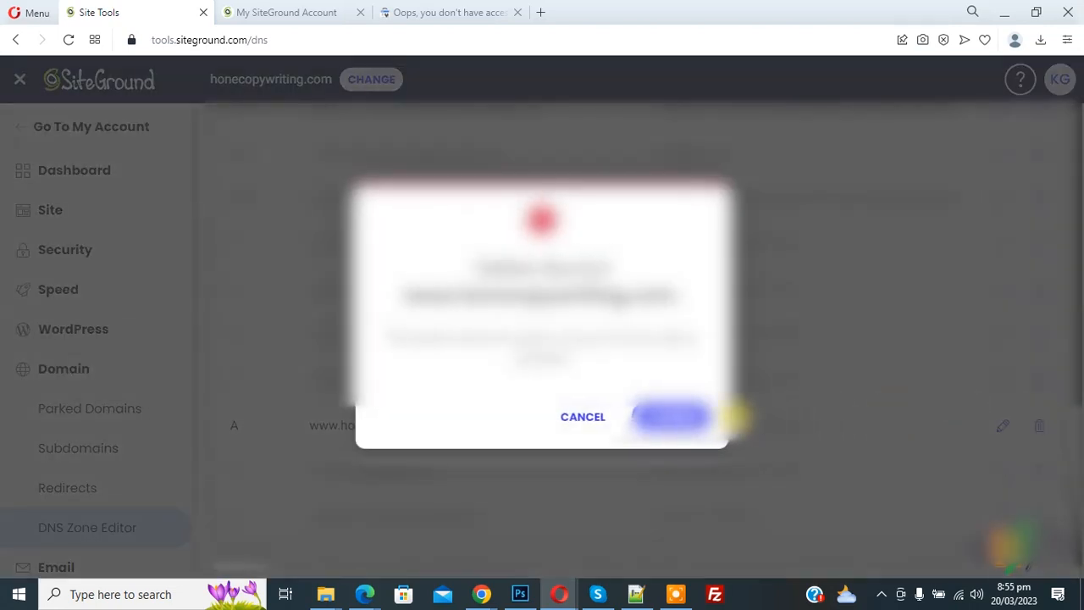
left_click(671, 417)
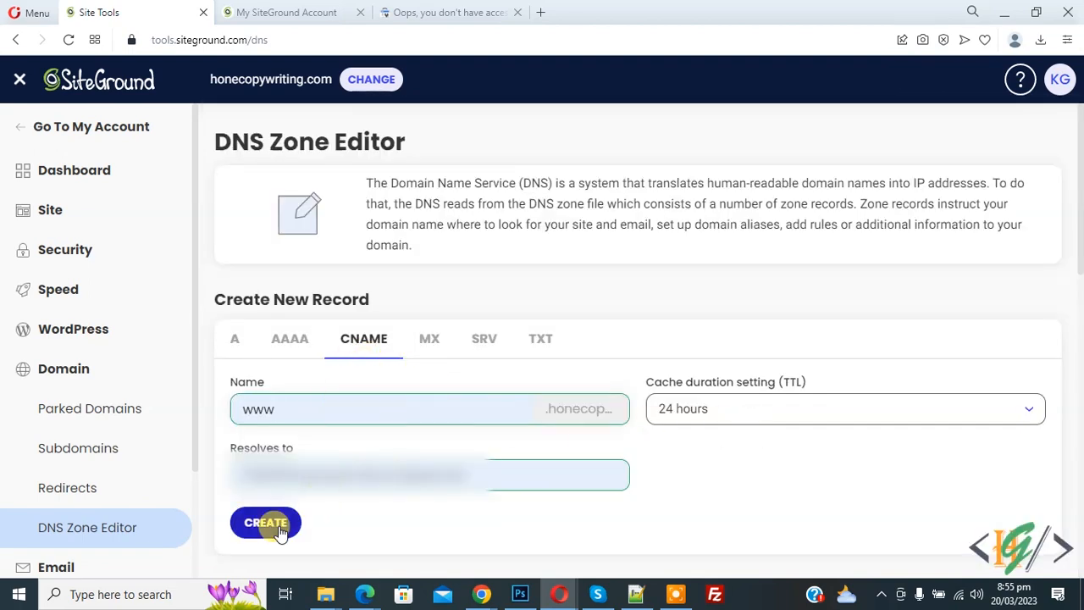
Create the www CNAME record now that the A record is gone
left_click(264, 522)
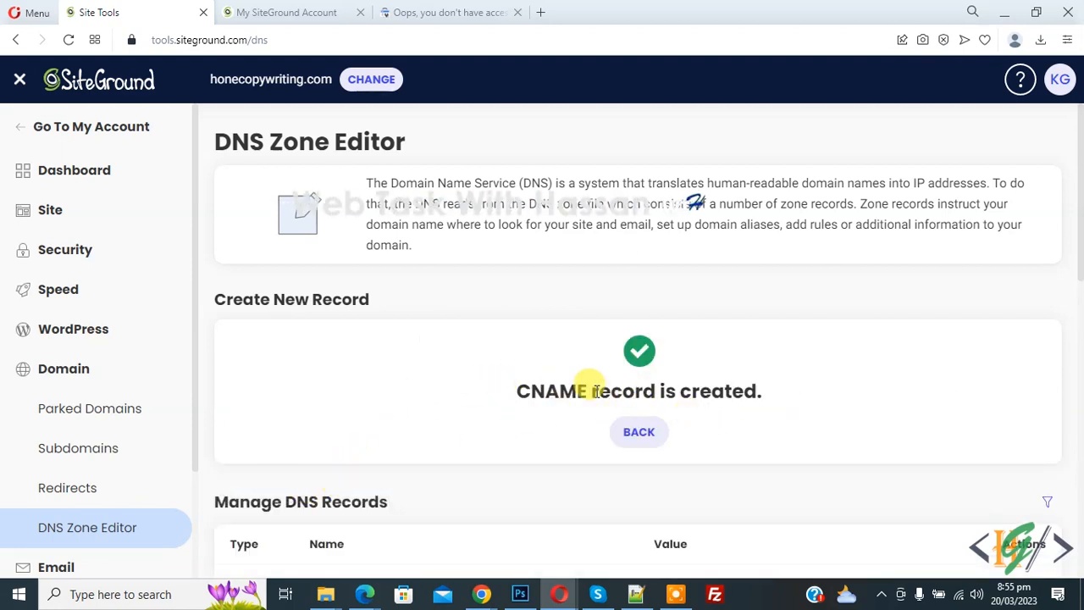
scroll("down", 3)
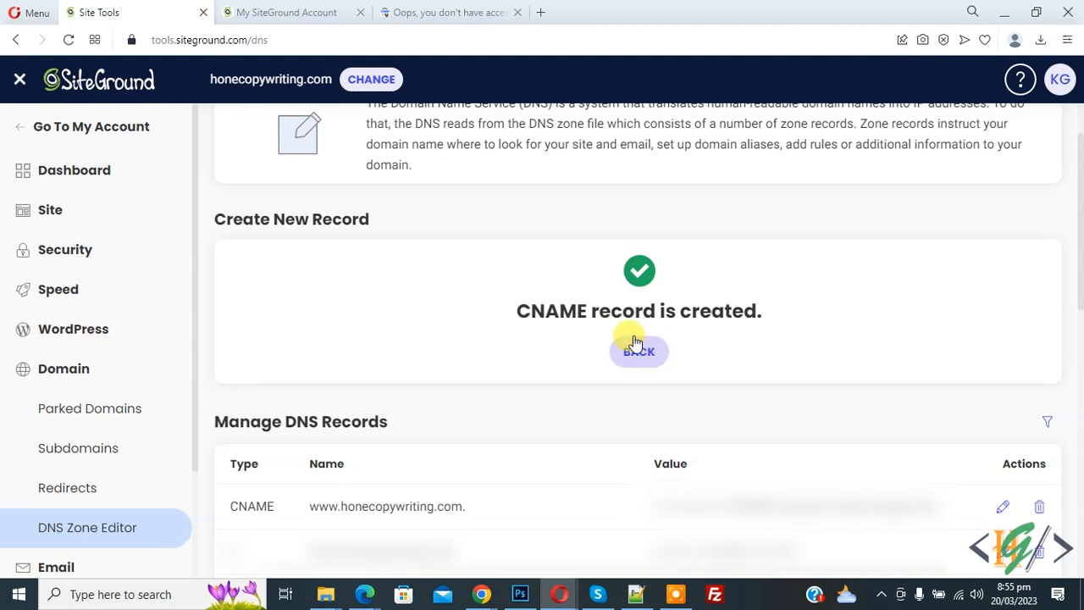
mouse_move(505, 408)
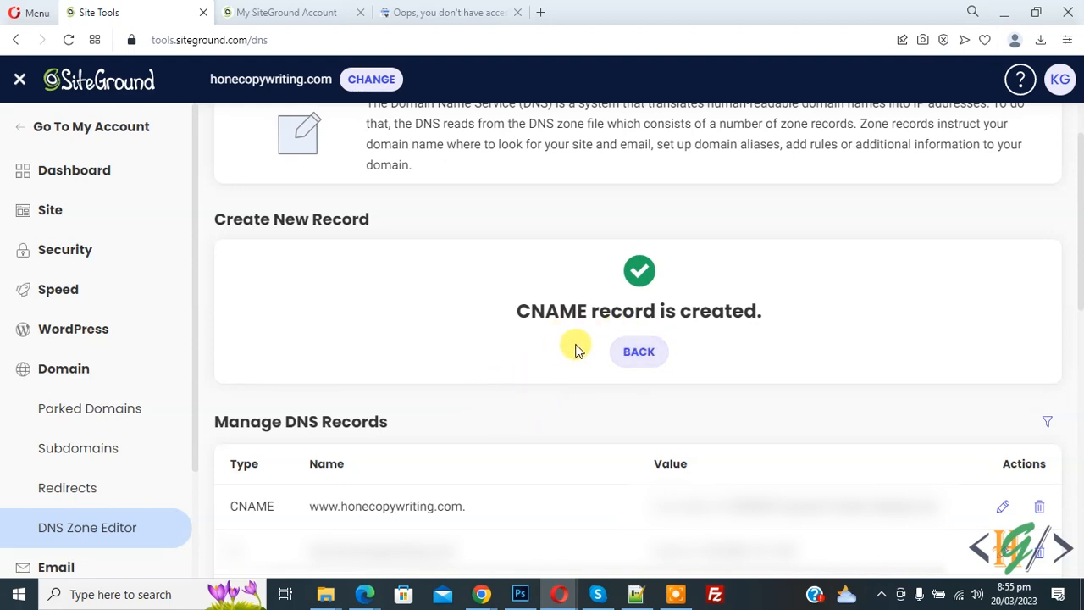
mouse_move(569, 342)
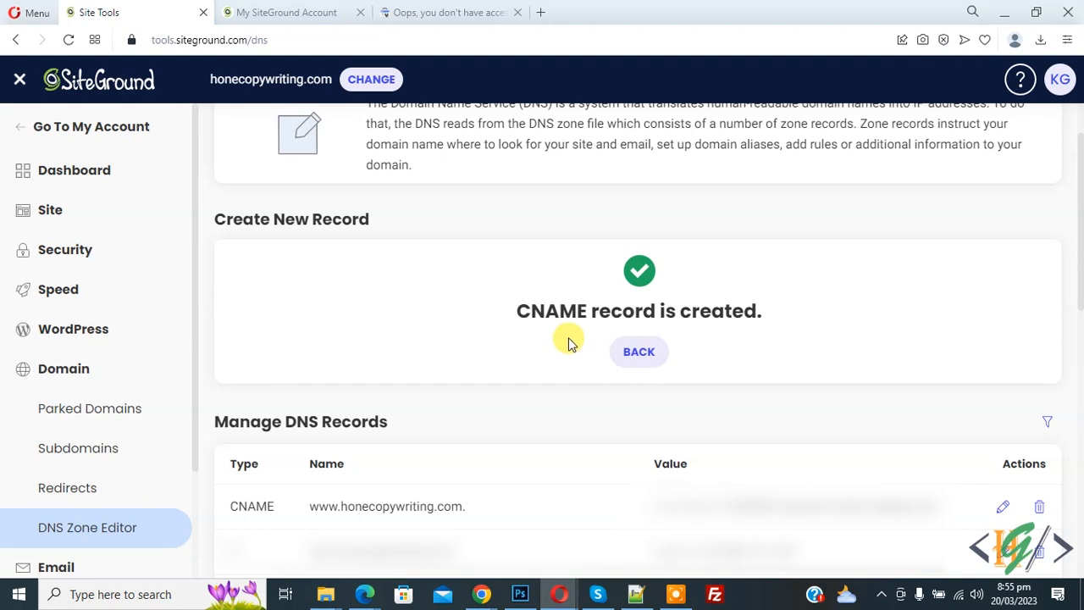